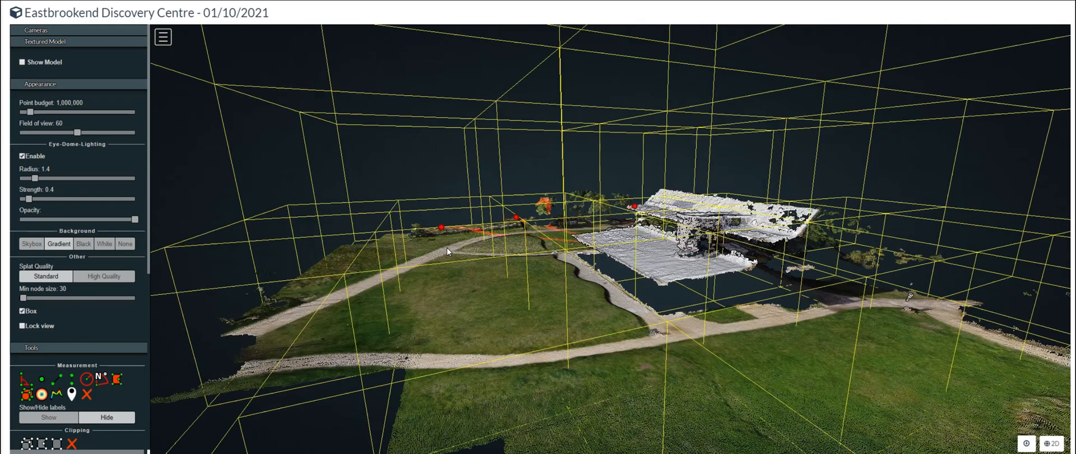
- Orbit the site point cloud around the building and tilt to look down on it from above
drag(446, 250, 546, 247)
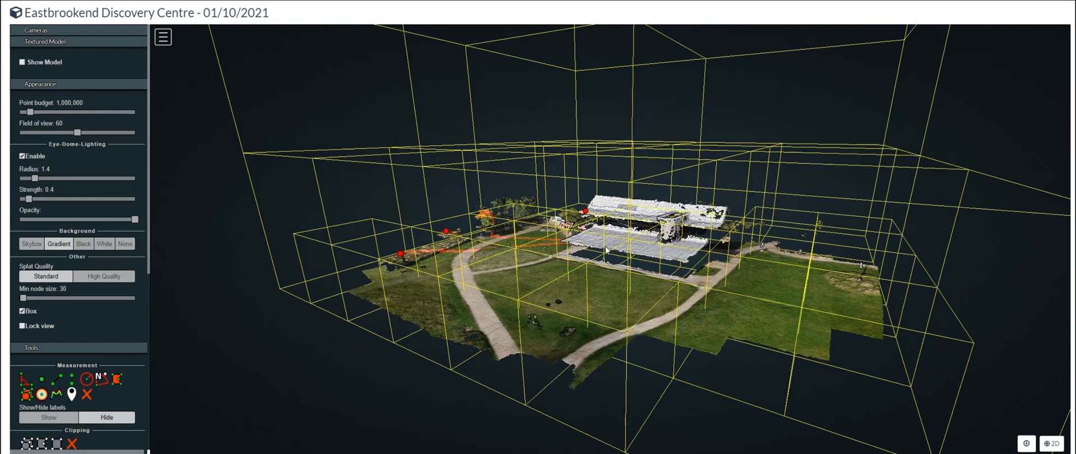
drag(608, 250, 621, 243)
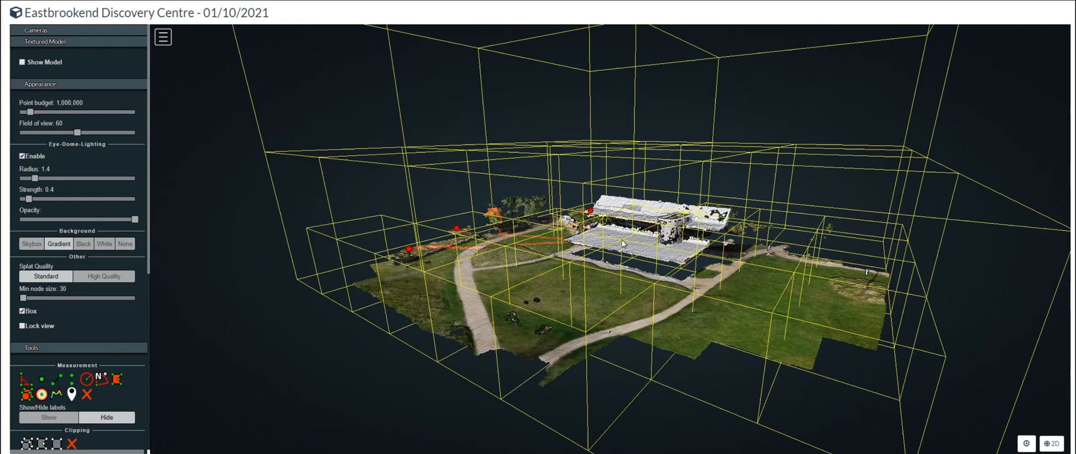
drag(621, 243, 778, 303)
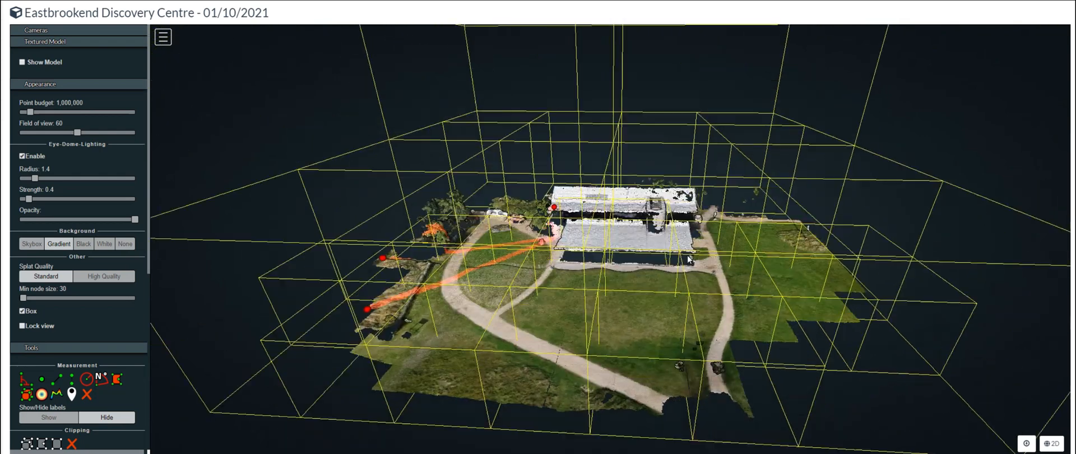
drag(688, 259, 605, 308)
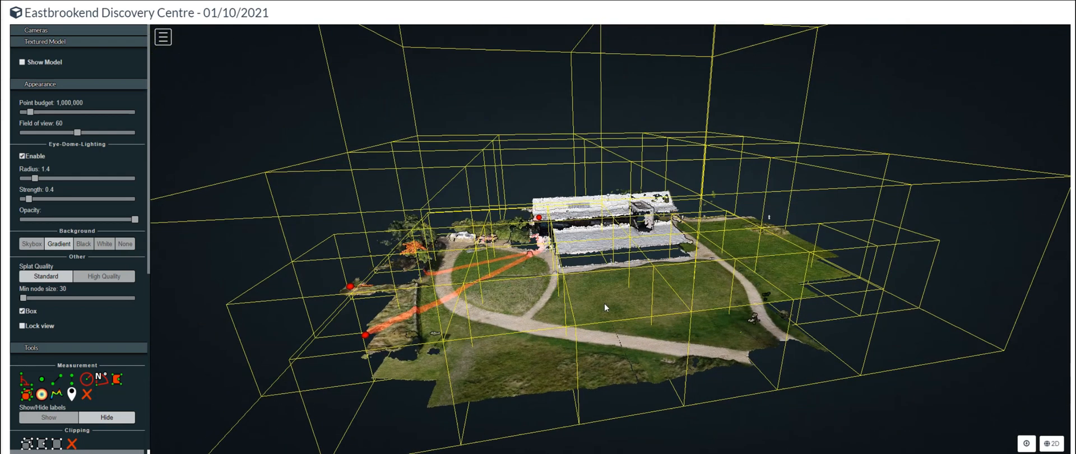
drag(605, 308, 435, 168)
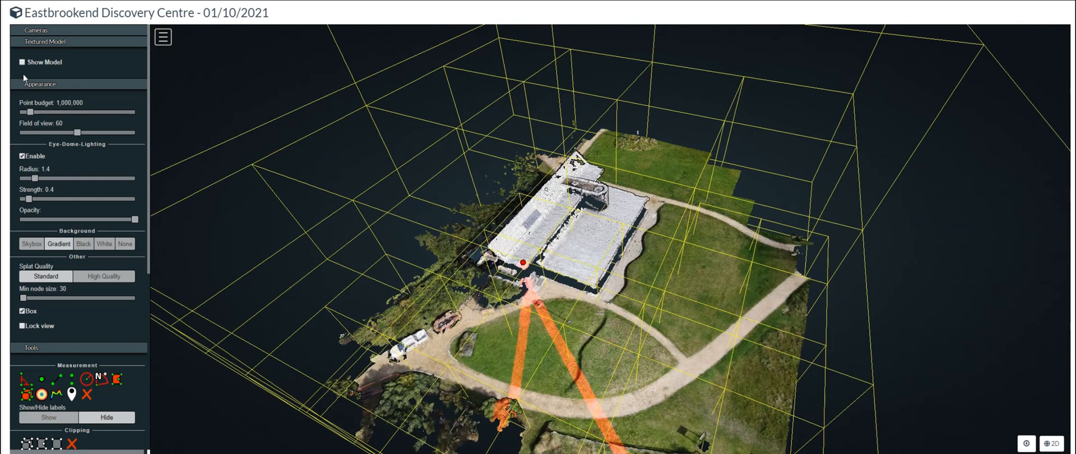
mouse_move(20, 318)
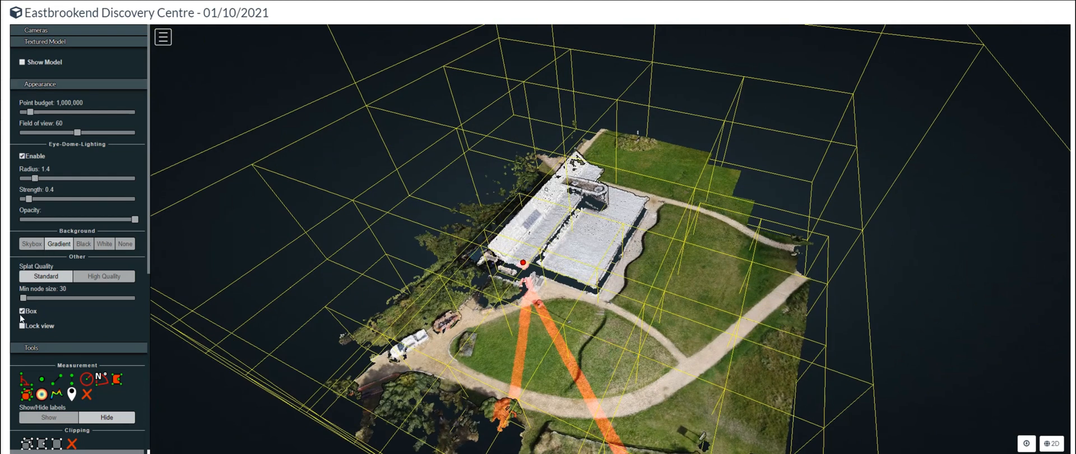
- Hide the Box grid overlay, then orbit to ground level, beneath the model, and back above the building
click(23, 311)
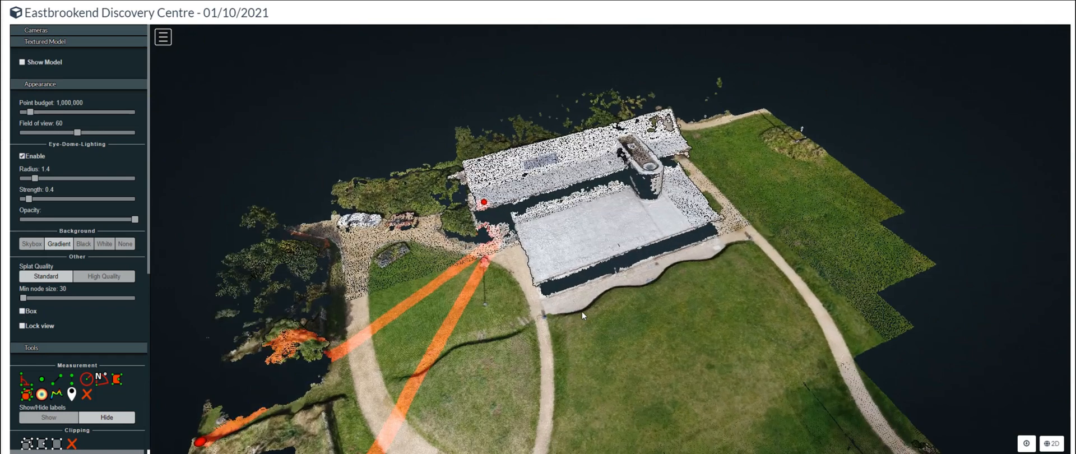
drag(583, 315, 603, 305)
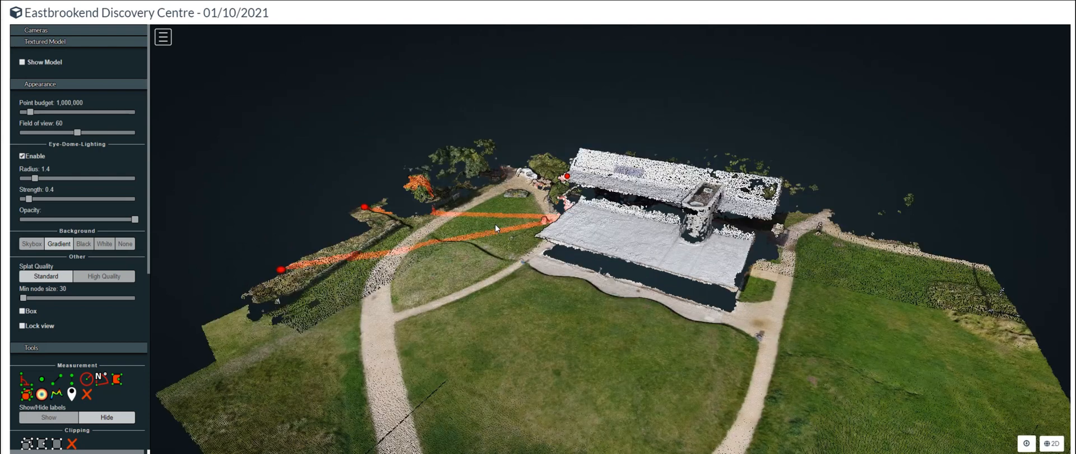
drag(498, 227, 516, 265)
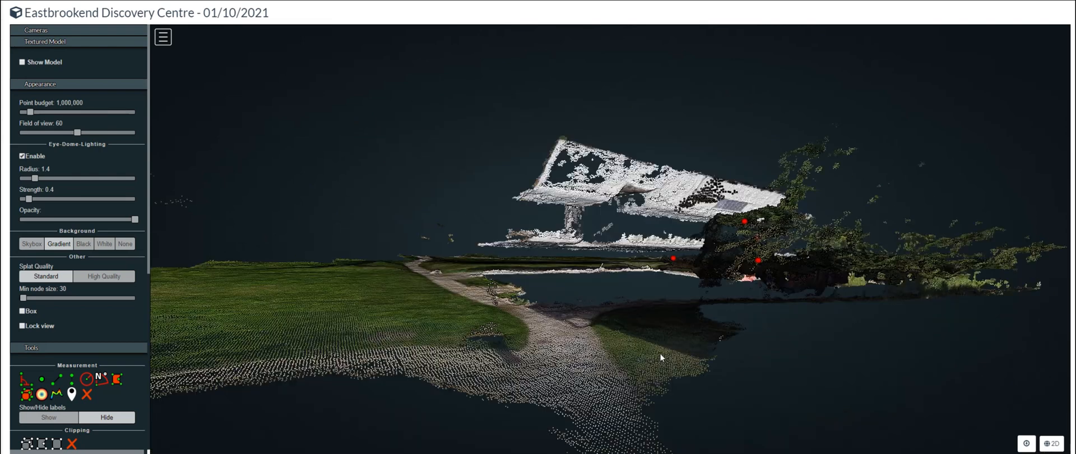
drag(661, 358, 481, 308)
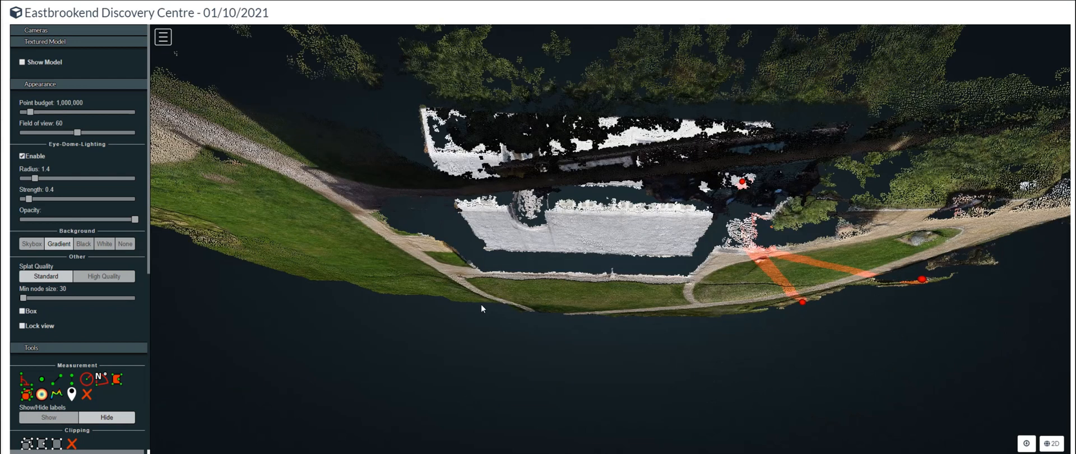
drag(481, 309, 779, 373)
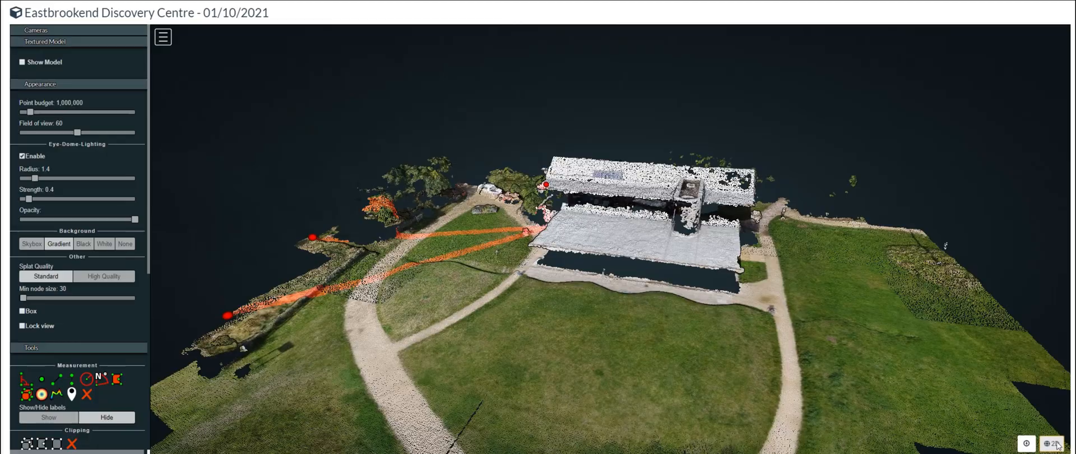
- Switch to the 2D orthophoto map of the site and close the Layers panel
click(1052, 443)
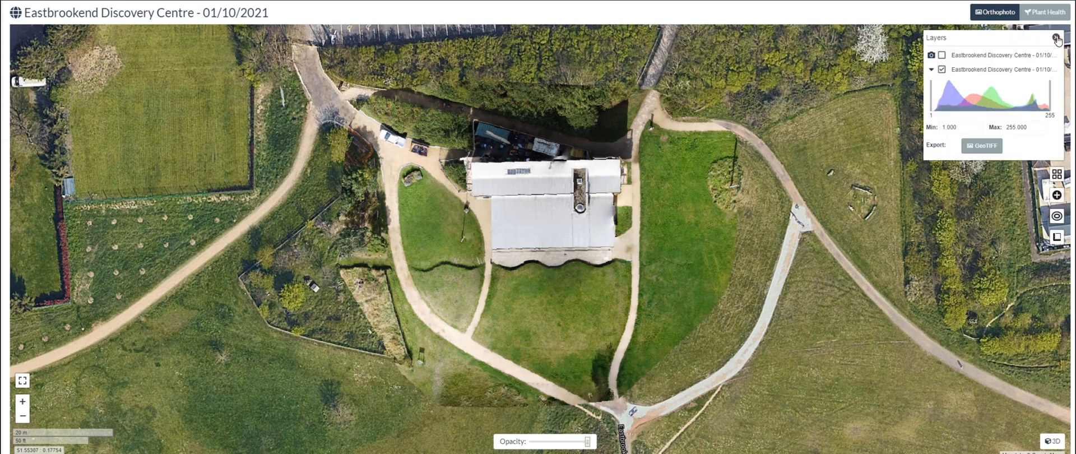
click(1057, 39)
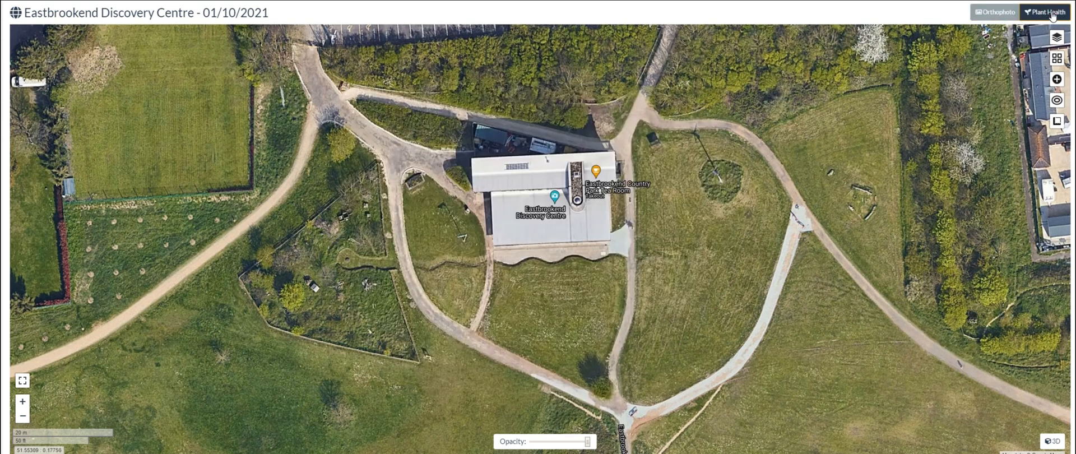
- Show the Plant Health NDVI overlay, close the Layers panel, and return to the Orthophoto
click(1046, 11)
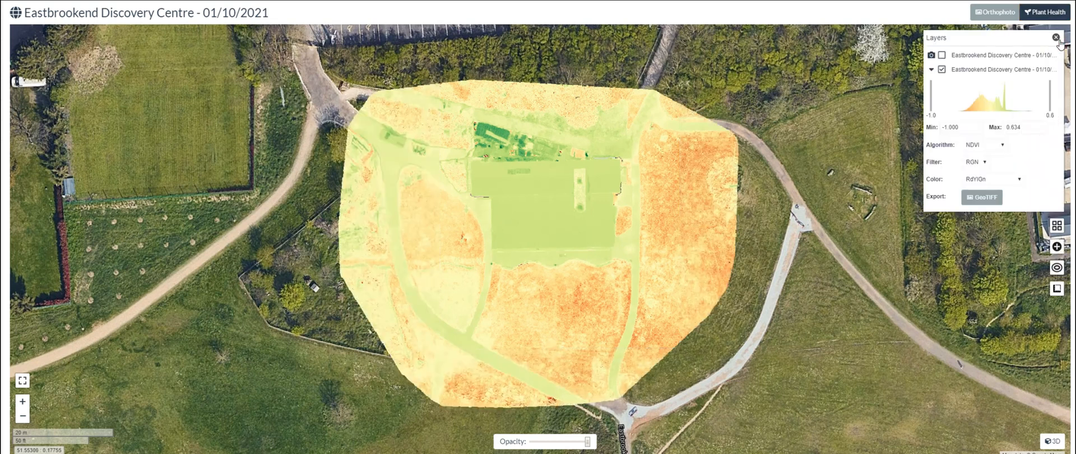
click(1056, 37)
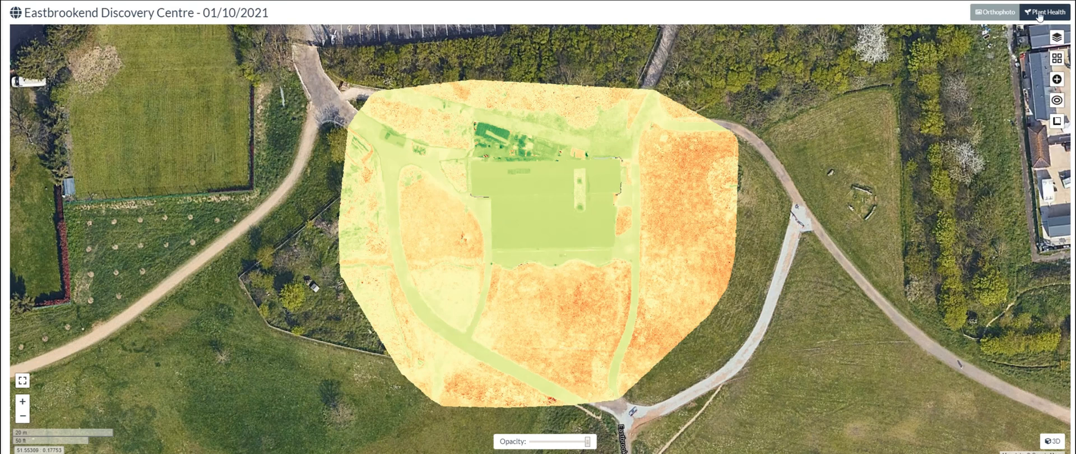
click(997, 11)
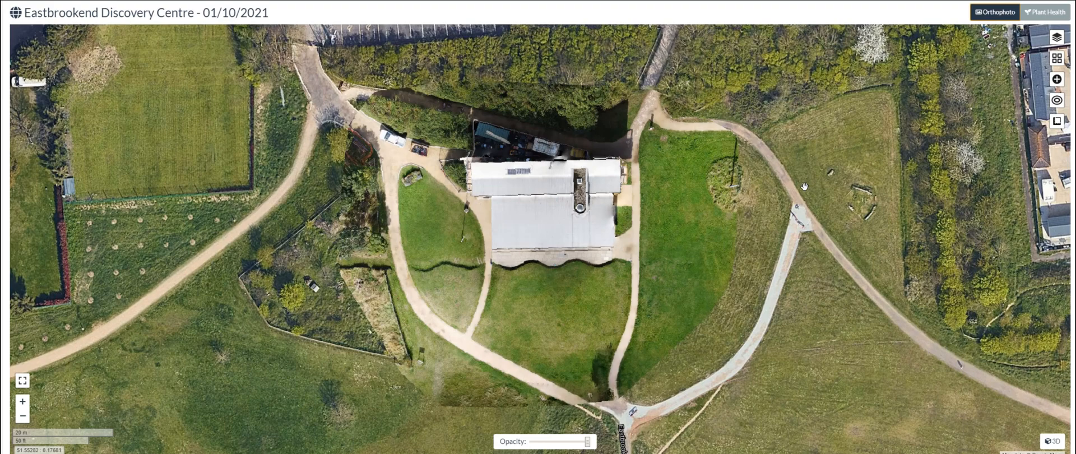
mouse_move(755, 231)
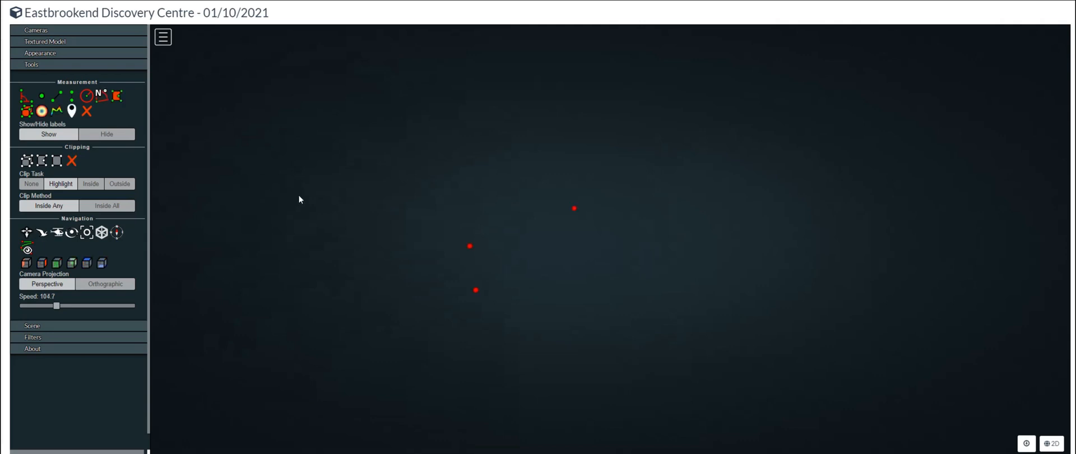
mouse_move(197, 223)
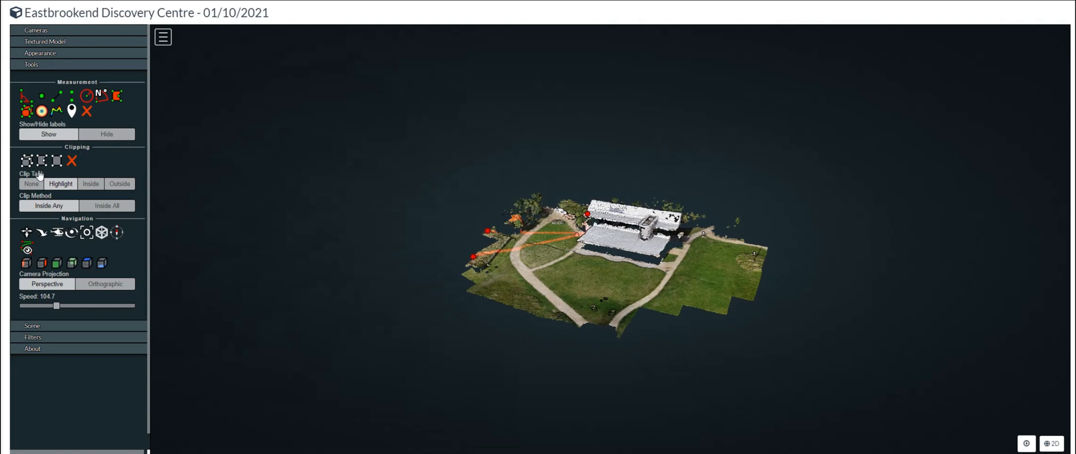
- Expand the Cameras section in the sidebar once the point cloud has loaded
click(36, 29)
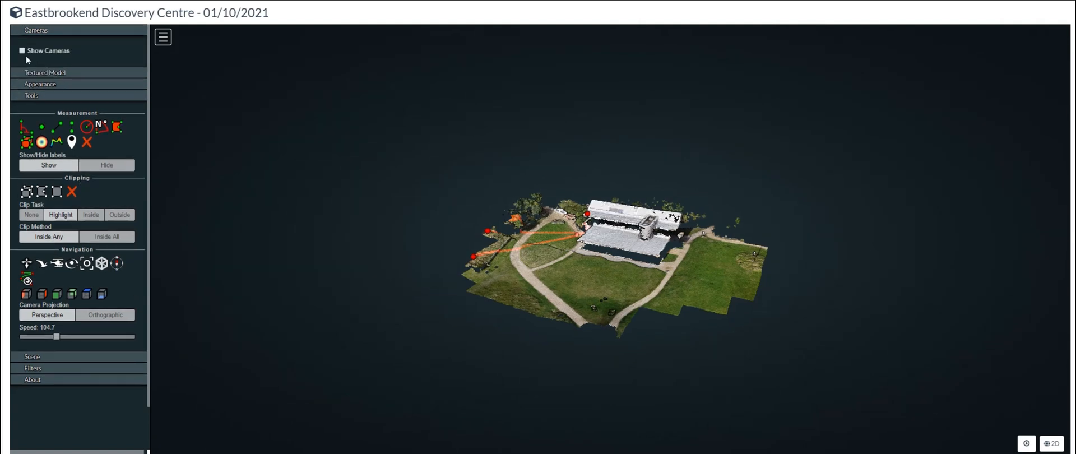
- Enable Show Cameras to display drone positions, then expand the Textured Model section
click(22, 51)
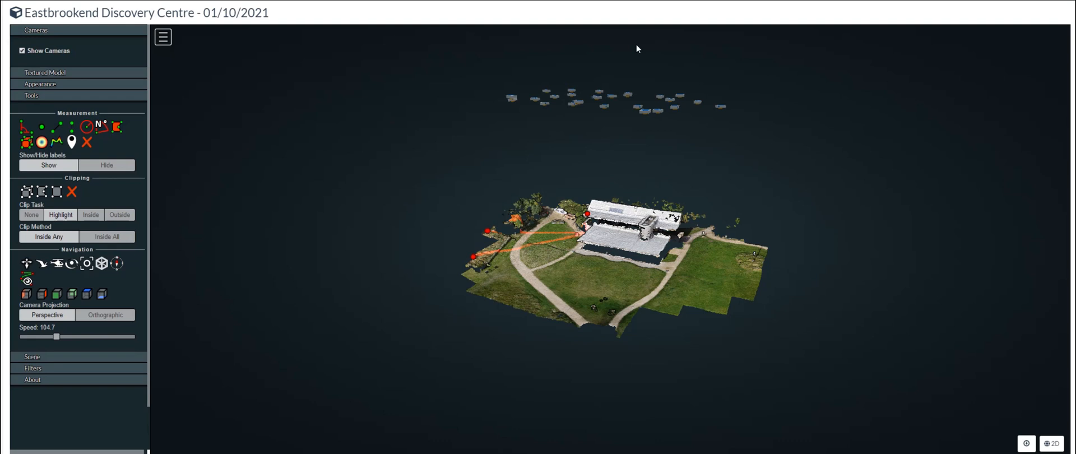
mouse_move(522, 124)
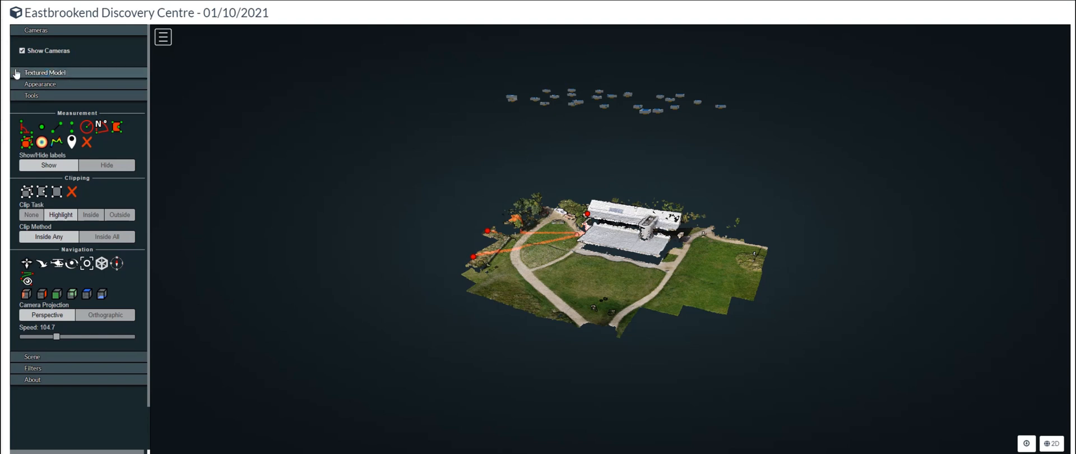
click(45, 73)
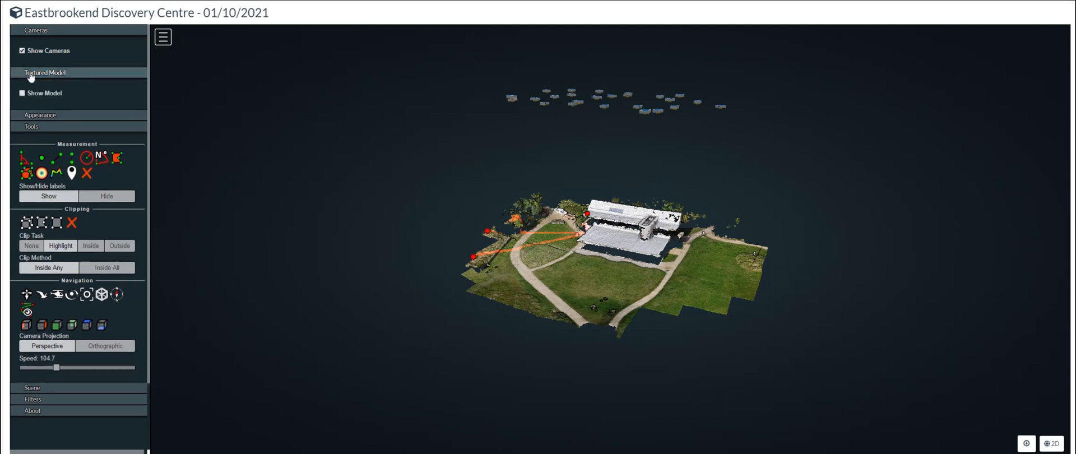
mouse_move(47, 137)
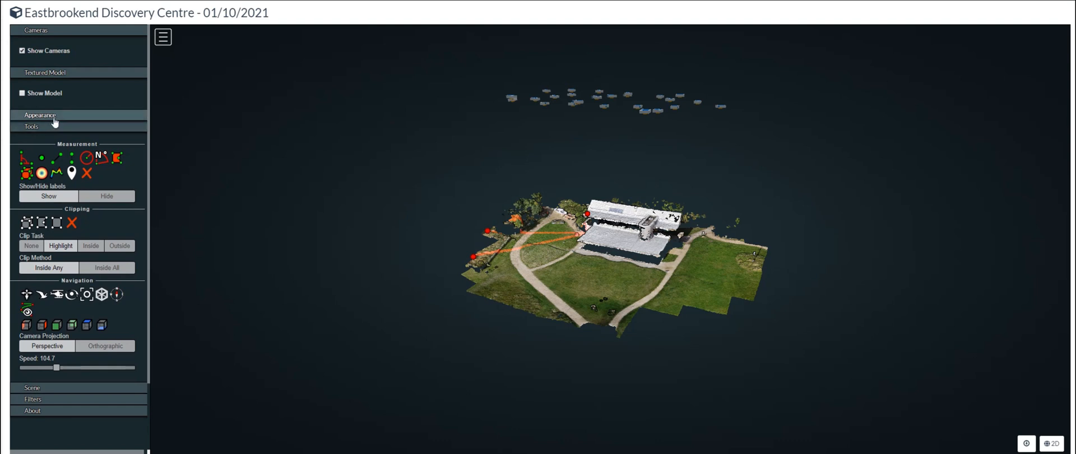
- Expand Appearance and switch the Box grid overlay back on around the point cloud
click(40, 114)
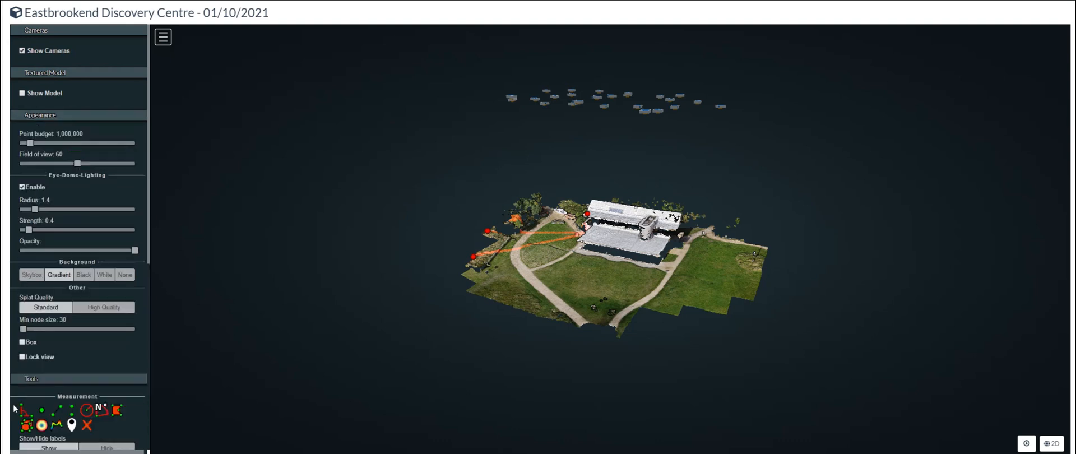
click(22, 342)
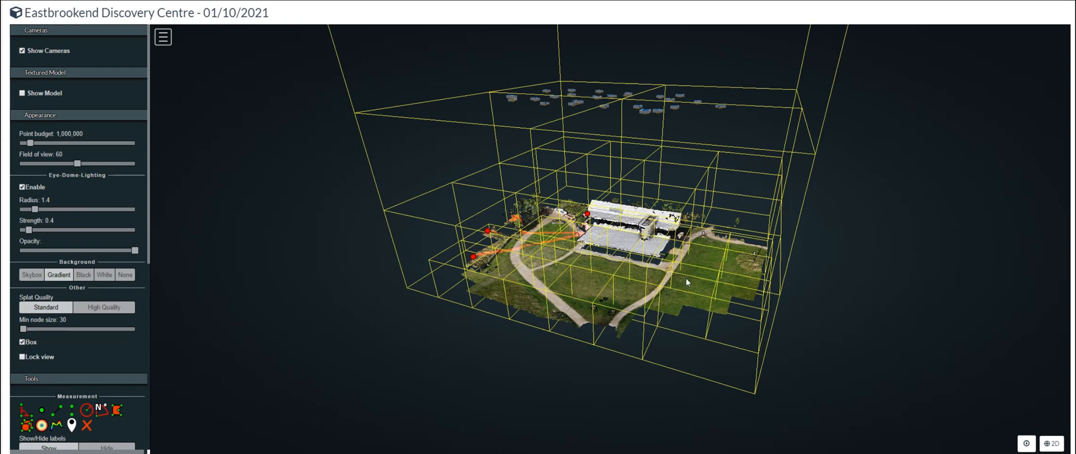
mouse_move(735, 298)
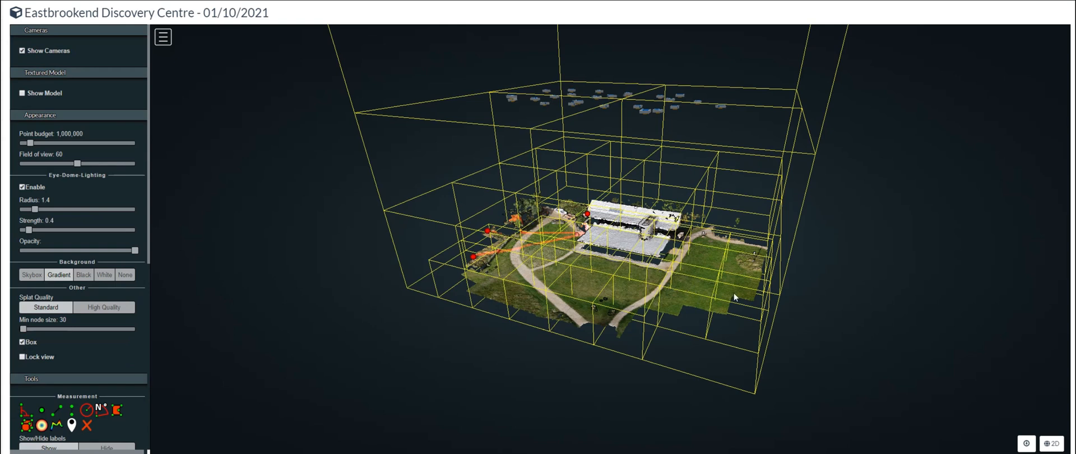